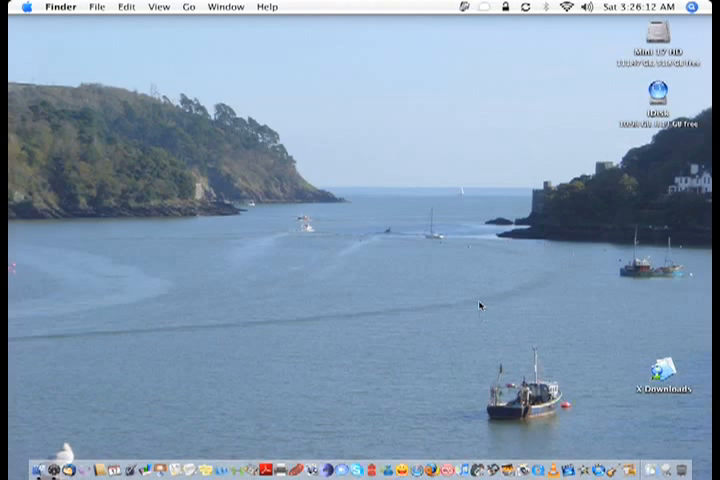
{"action": "mouse_move", "coordinate": [415, 187]}
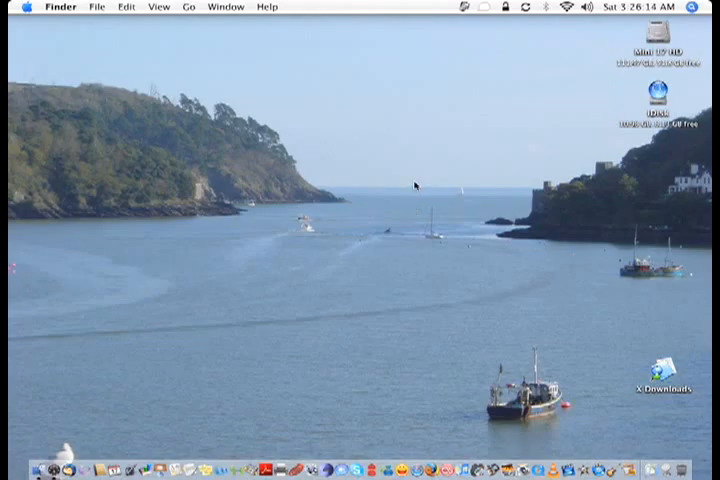
{"action": "mouse_move", "coordinate": [628, 11]}
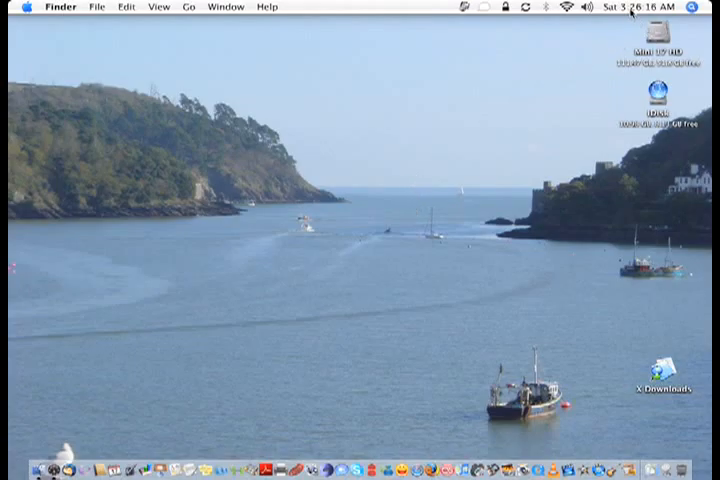
{"action": "mouse_move", "coordinate": [562, 94]}
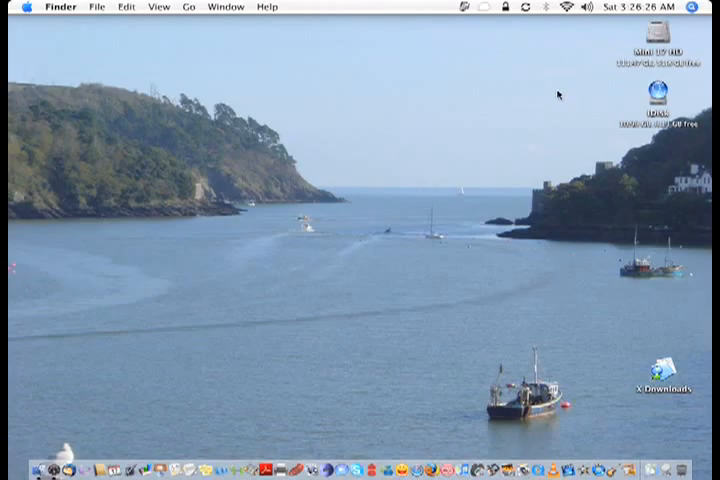
{"action": "mouse_move", "coordinate": [478, 113]}
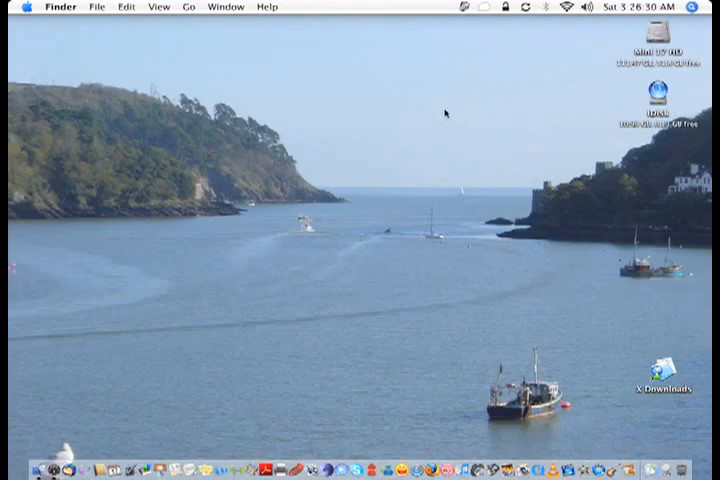
{"action": "mouse_move", "coordinate": [360, 108]}
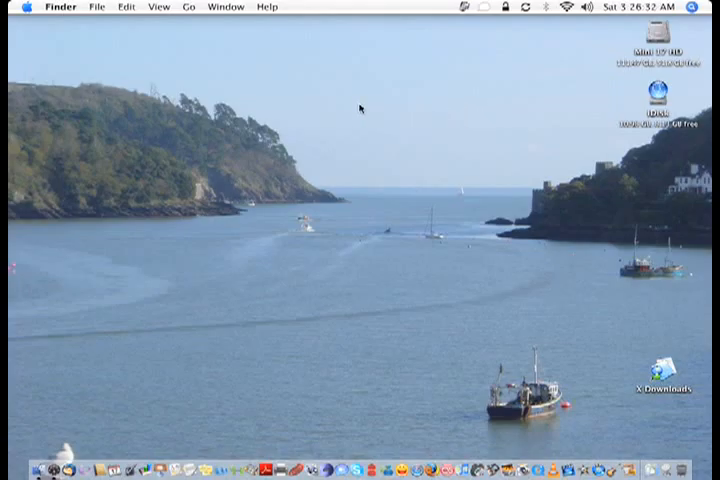
{"action": "mouse_move", "coordinate": [329, 130]}
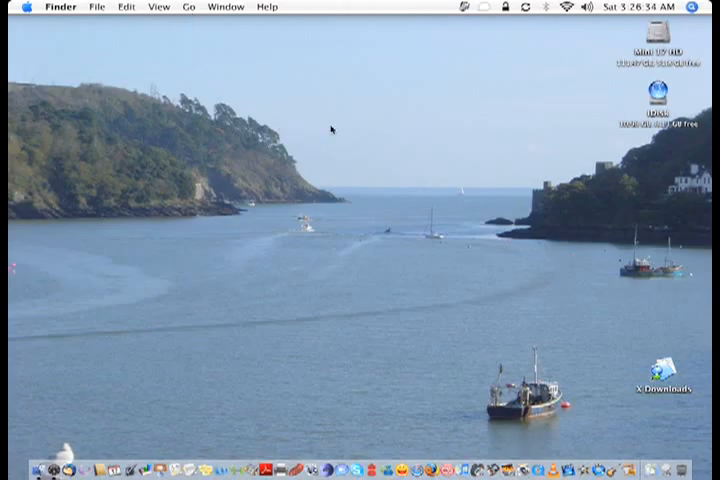
{"action": "mouse_move", "coordinate": [312, 124]}
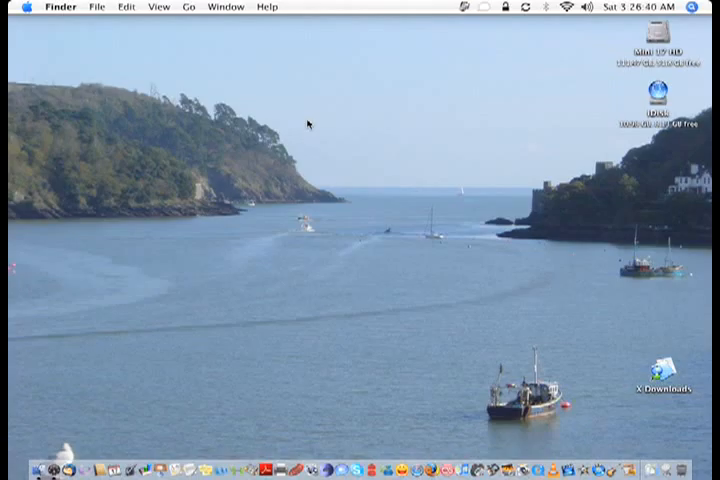
{"action": "mouse_move", "coordinate": [307, 124]}
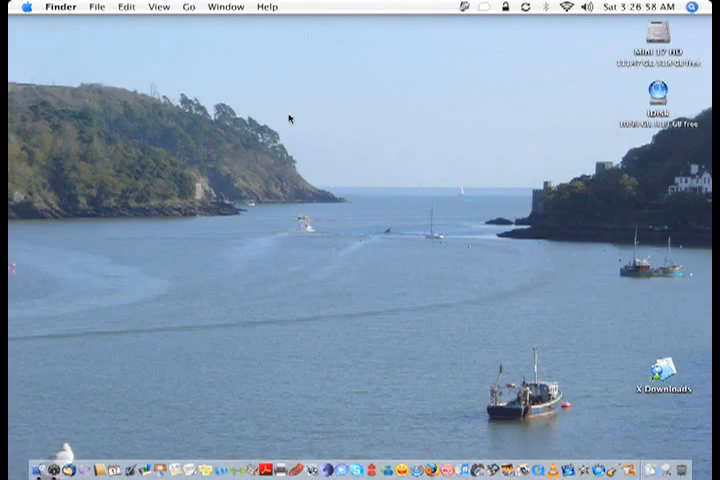
{"action": "mouse_move", "coordinate": [275, 120]}
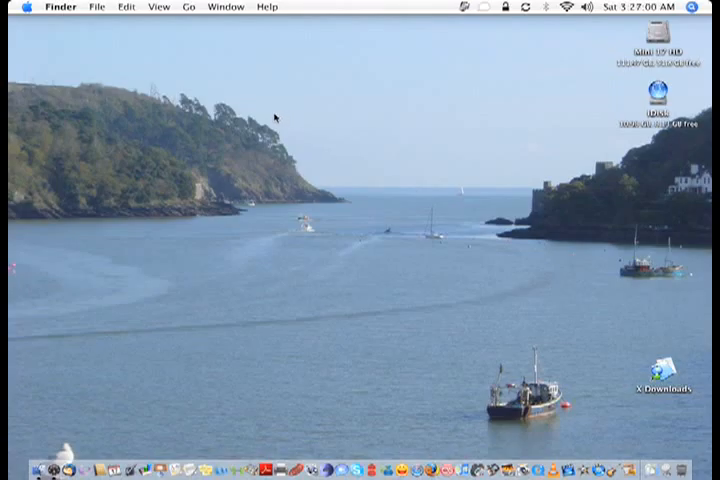
{"action": "mouse_move", "coordinate": [283, 125]}
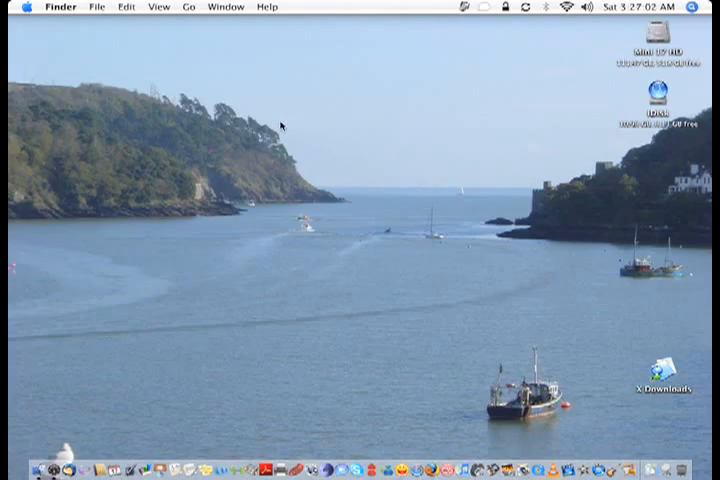
{"action": "mouse_move", "coordinate": [263, 120]}
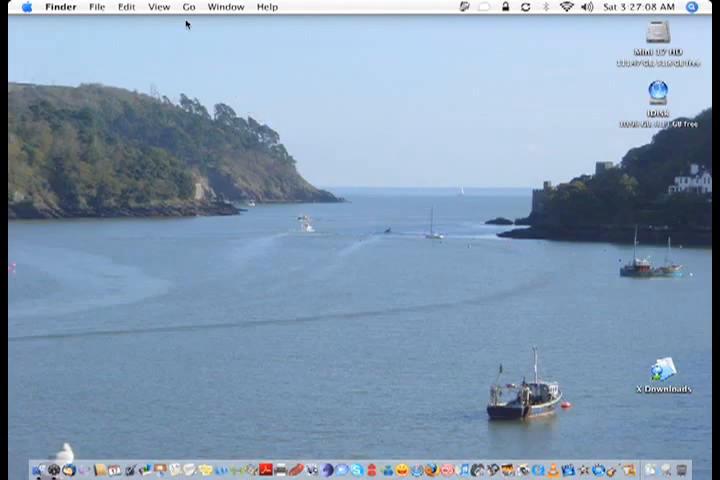
Step: Open the Utilities folder from the Go menu and launch Disk Utility.app
{"action": "left_click", "coordinate": [189, 7]}
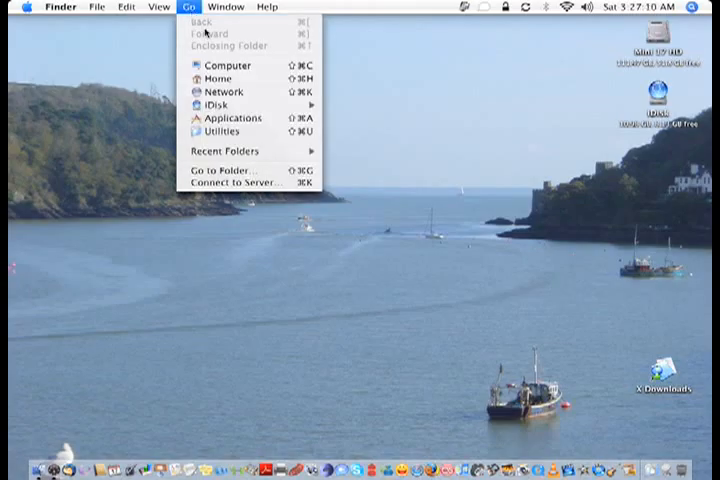
{"action": "left_click", "coordinate": [219, 131]}
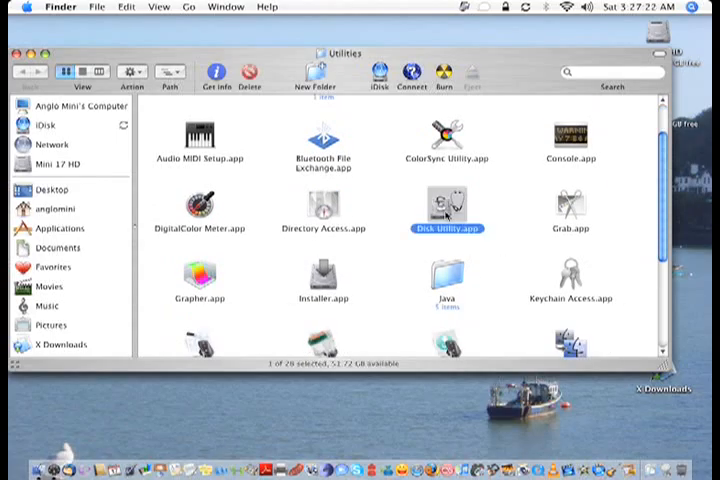
{"action": "double_click", "coordinate": [445, 207]}
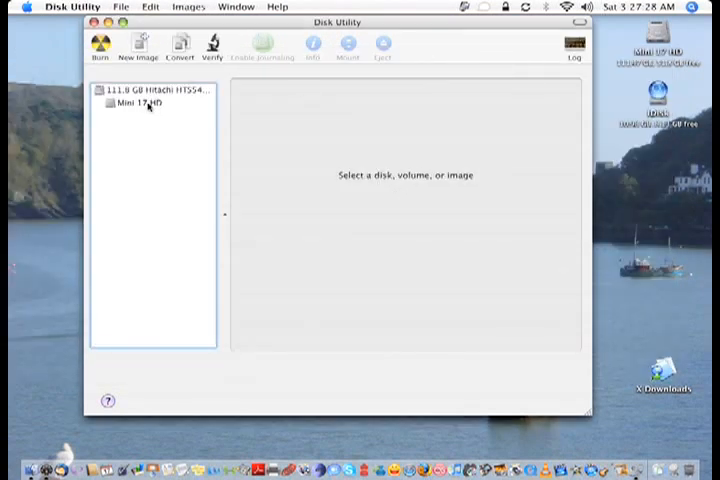
Step: Select the Mini 17 HD volume to view its First Aid capacity, format and permission details
{"action": "left_click", "coordinate": [145, 104]}
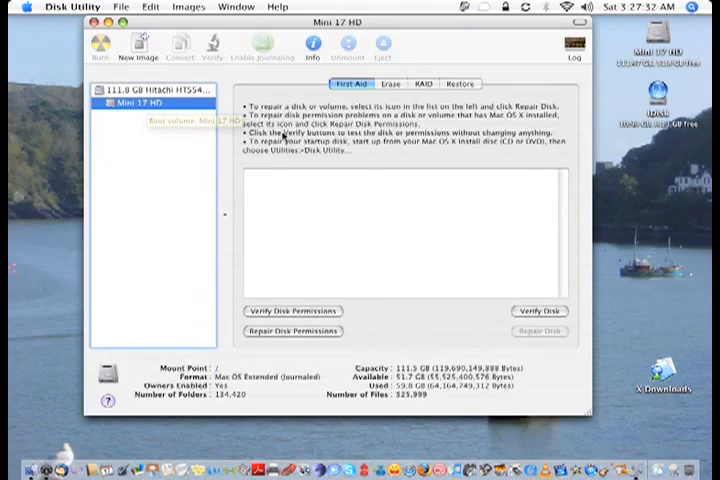
{"action": "mouse_move", "coordinate": [313, 247]}
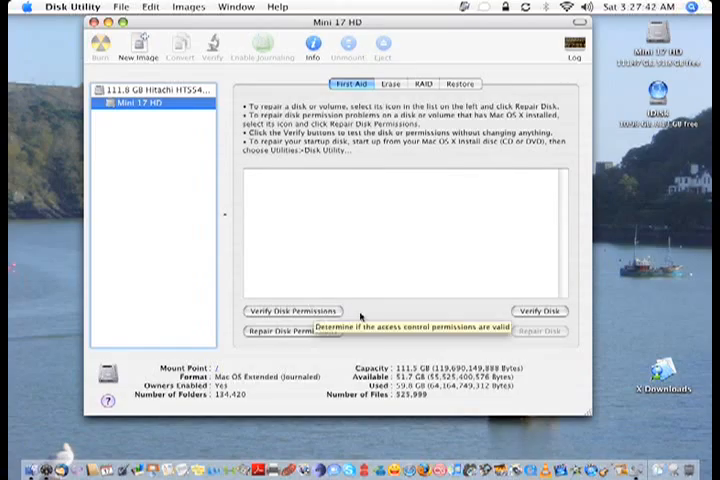
{"action": "mouse_move", "coordinate": [360, 317]}
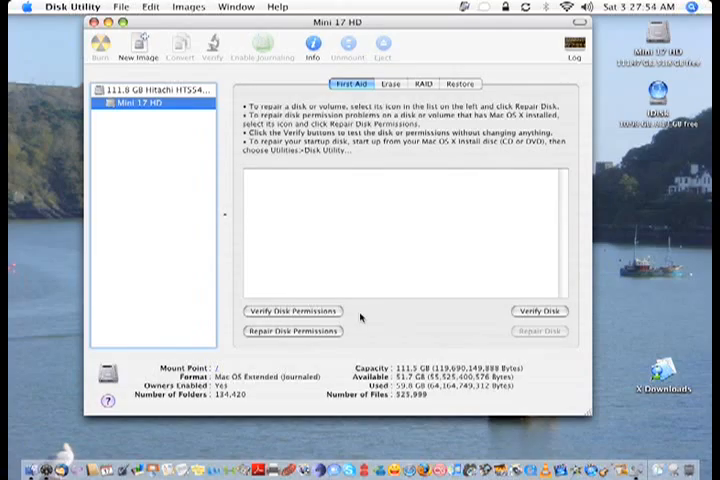
{"action": "mouse_move", "coordinate": [292, 331]}
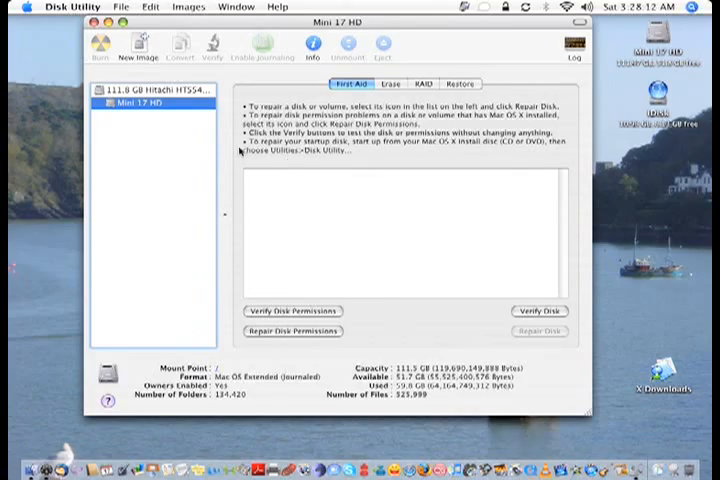
{"action": "left_click", "coordinate": [72, 7]}
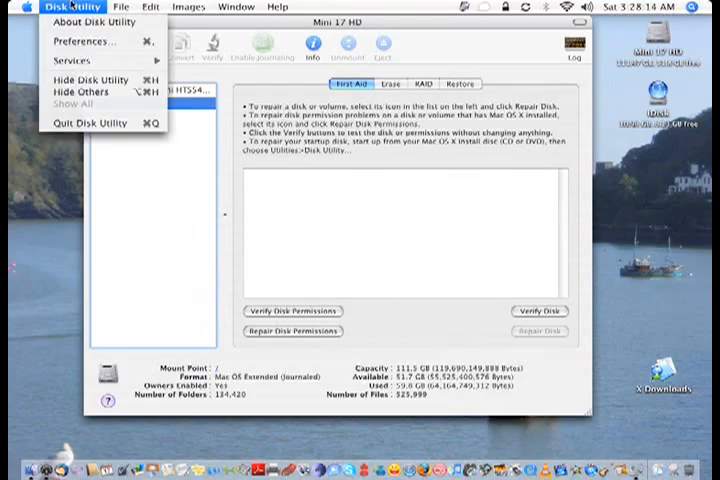
{"action": "mouse_move", "coordinate": [100, 123]}
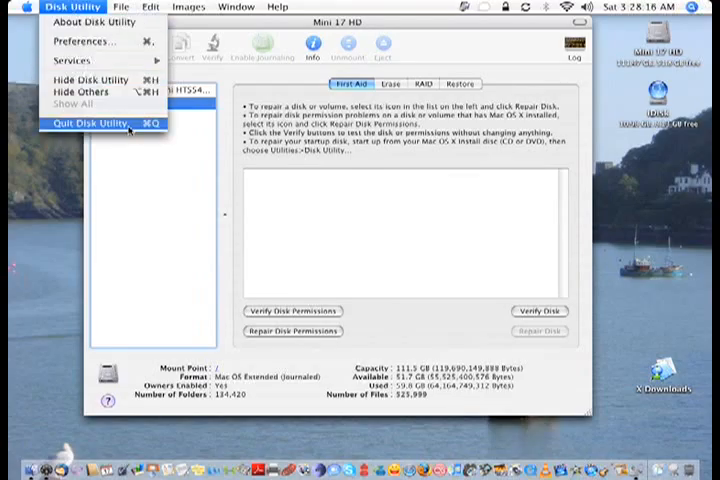
Step: Quit Disk Utility and show the keychain and screen locking menu extra
{"action": "left_click", "coordinate": [93, 123]}
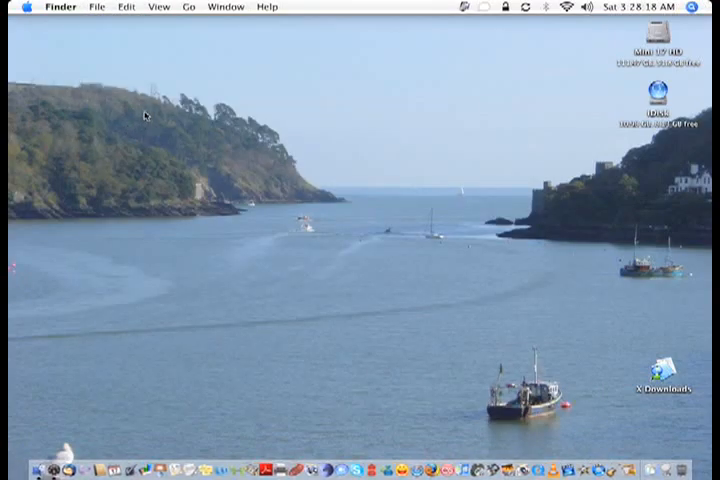
{"action": "left_click", "coordinate": [505, 7]}
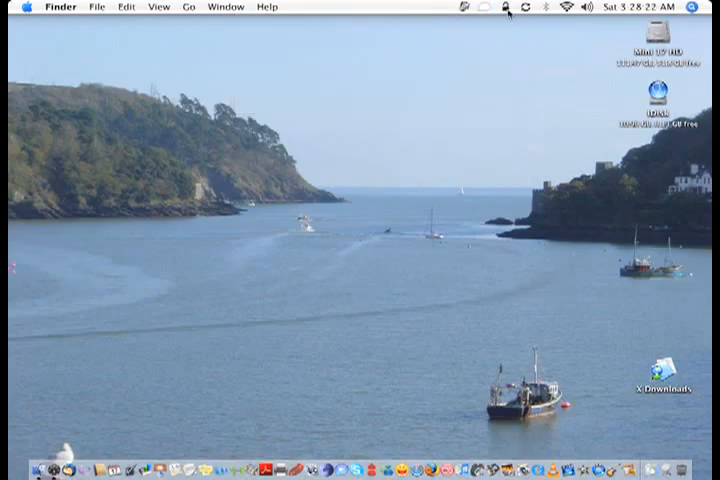
{"action": "left_click", "coordinate": [506, 8]}
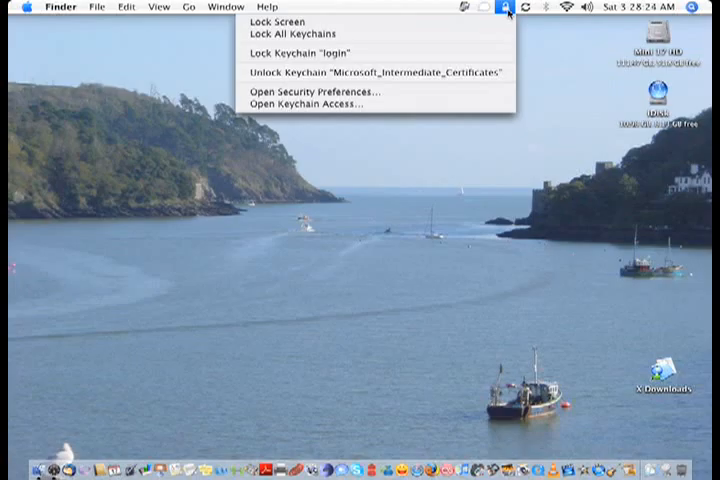
Step: Go to the Utilities folder and launch Keychain Access.app
{"action": "left_click", "coordinate": [178, 7]}
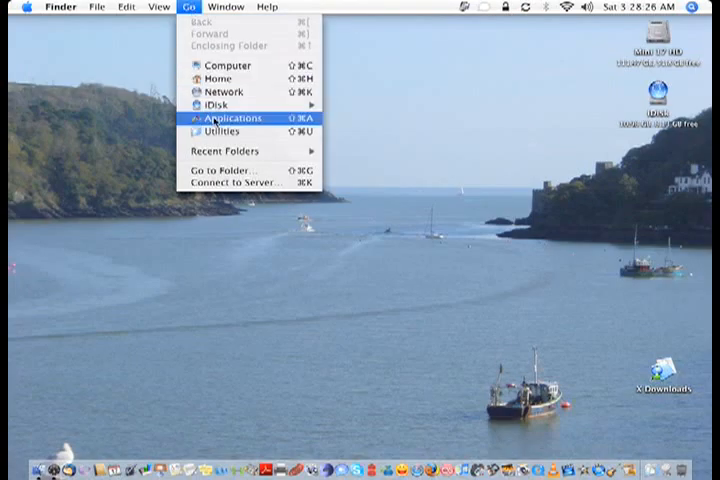
{"action": "left_click", "coordinate": [221, 131]}
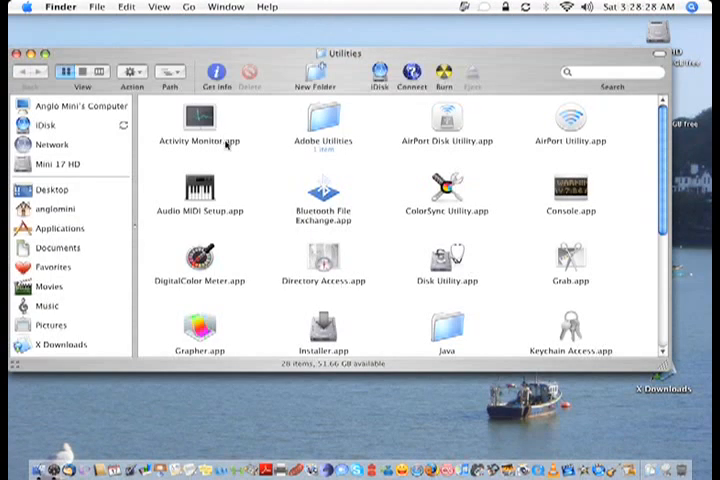
{"action": "scroll", "scroll_direction": "down", "scroll_amount": 3}
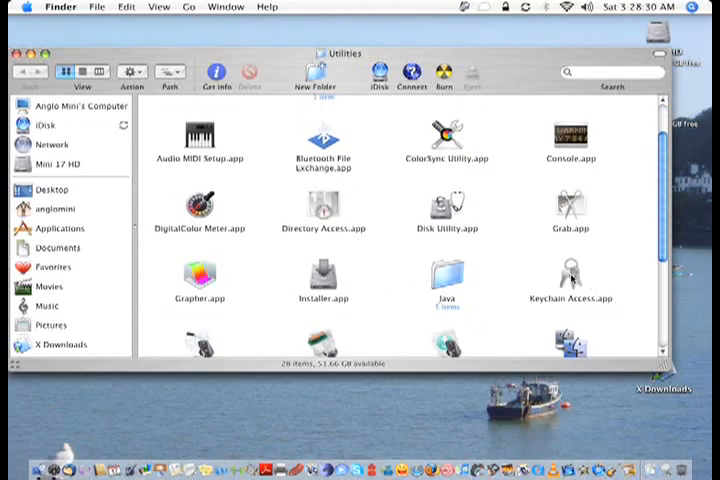
{"action": "left_click", "coordinate": [570, 277]}
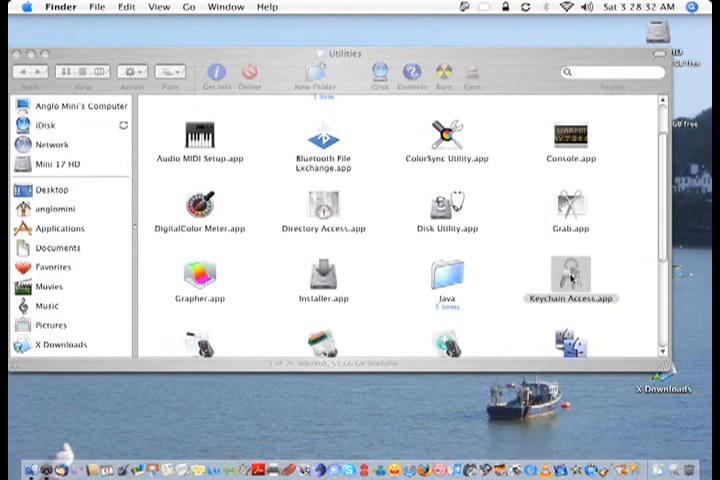
{"action": "double_click", "coordinate": [570, 275]}
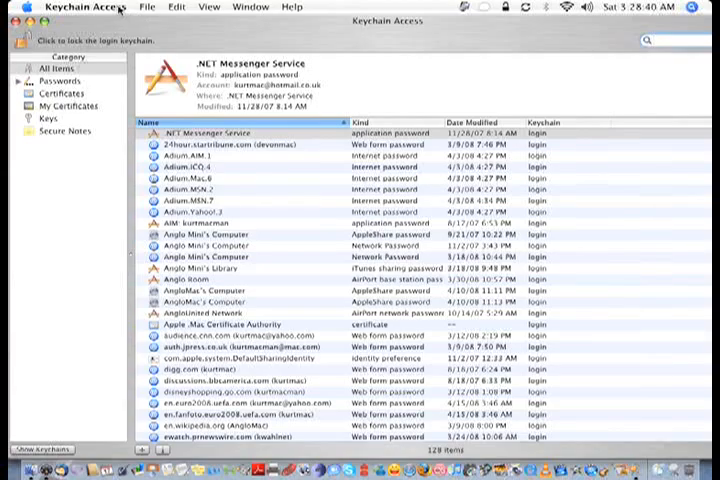
Step: Open Keychain First Aid from the Keychain Access menu
{"action": "left_click", "coordinate": [85, 7]}
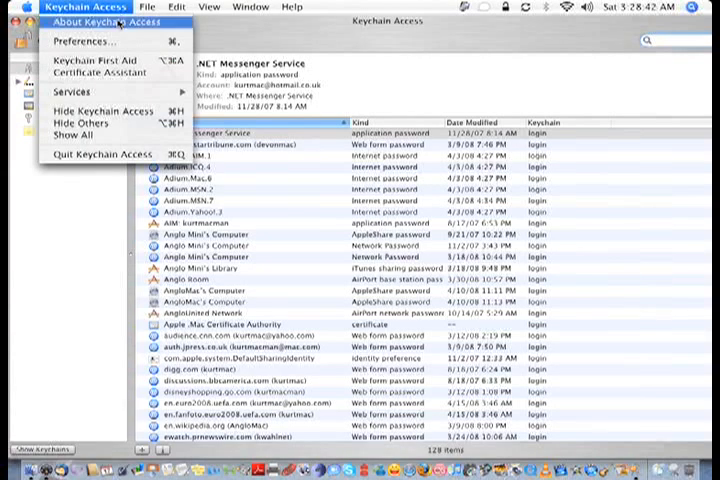
{"action": "mouse_move", "coordinate": [100, 64]}
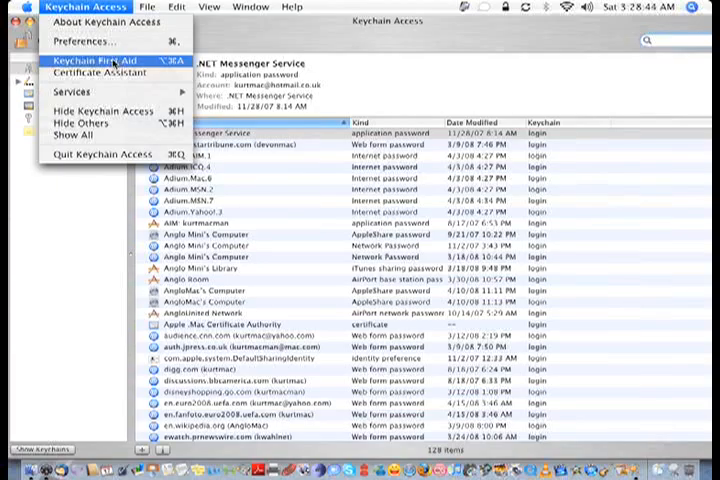
{"action": "left_click", "coordinate": [103, 62]}
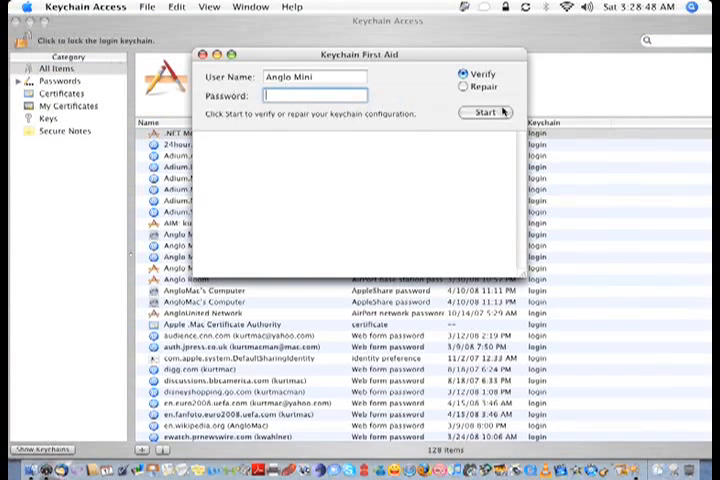
Step: Run a Repair in Keychain First Aid with the password, then close the window
{"action": "left_click", "coordinate": [462, 87]}
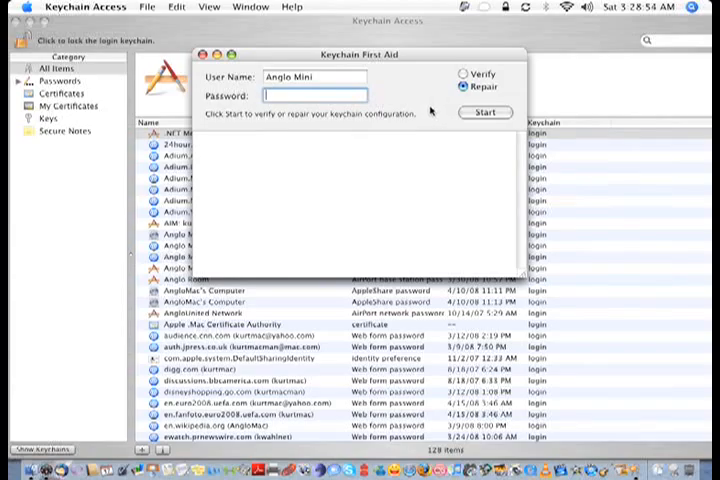
{"action": "type", "text": "••"}
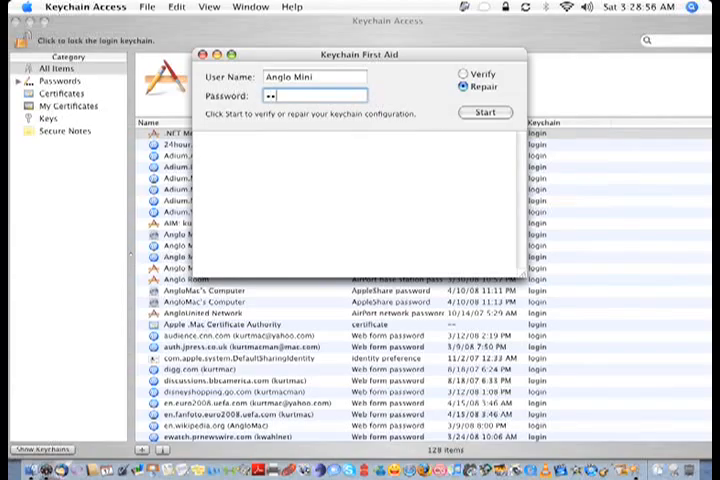
{"action": "type", "text": "••••••"}
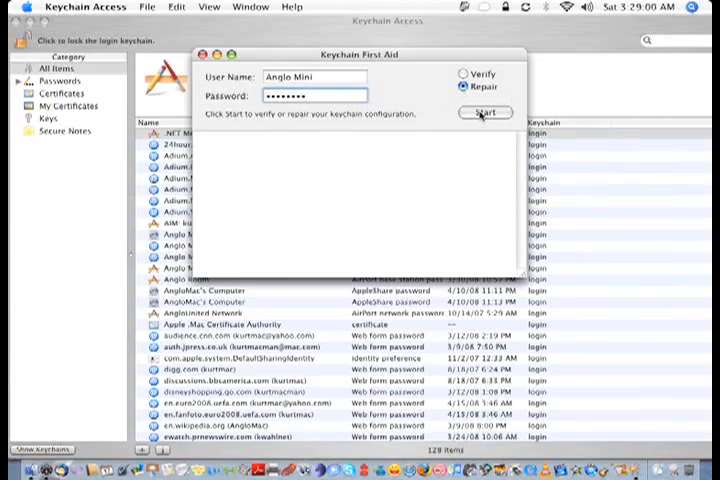
{"action": "left_click", "coordinate": [485, 112]}
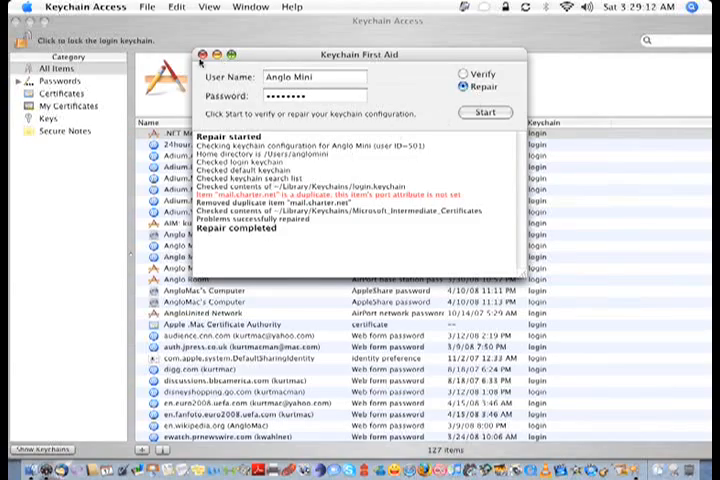
{"action": "left_click", "coordinate": [85, 6]}
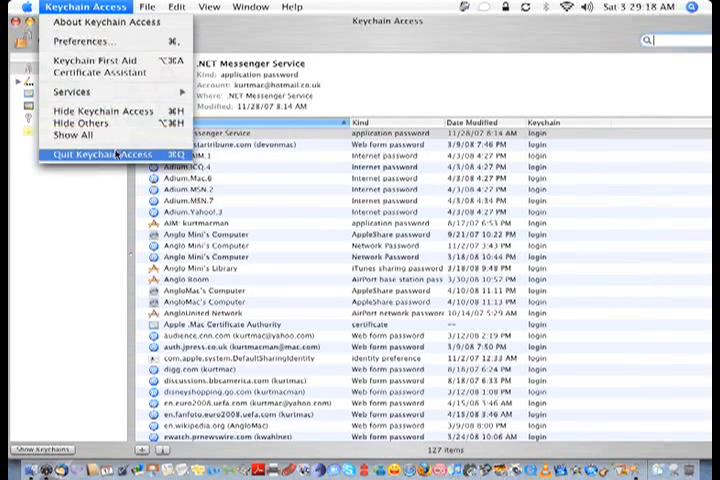
Step: Quit Keychain Access, scroll the Utilities folder, and launch System Profiler.app
{"action": "left_click", "coordinate": [95, 155]}
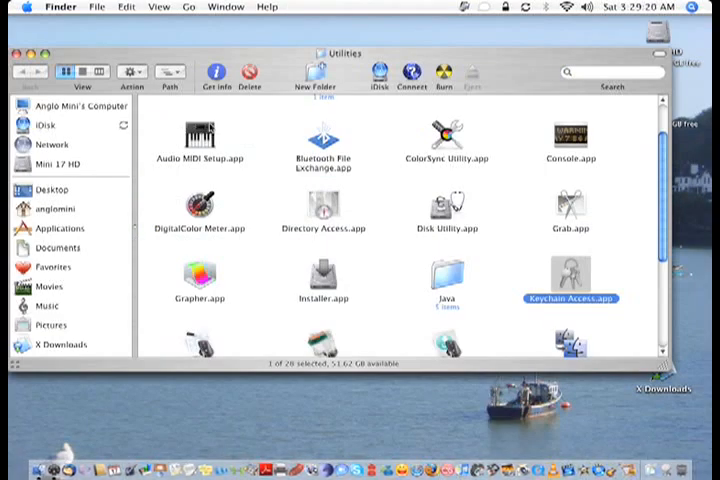
{"action": "mouse_move", "coordinate": [243, 127]}
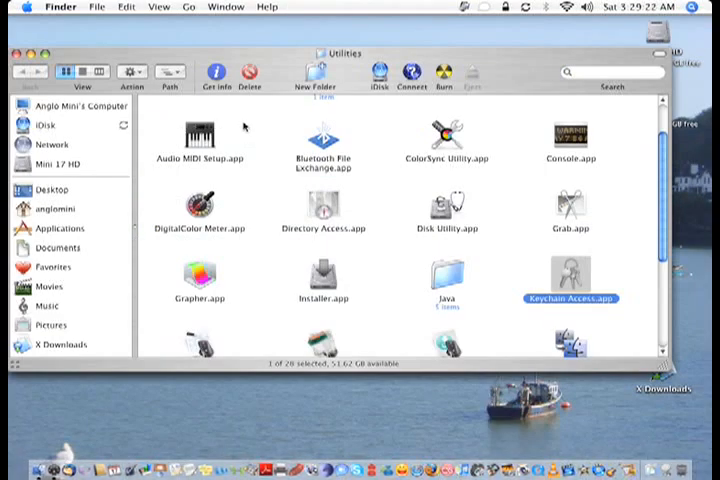
{"action": "mouse_move", "coordinate": [68, 54]}
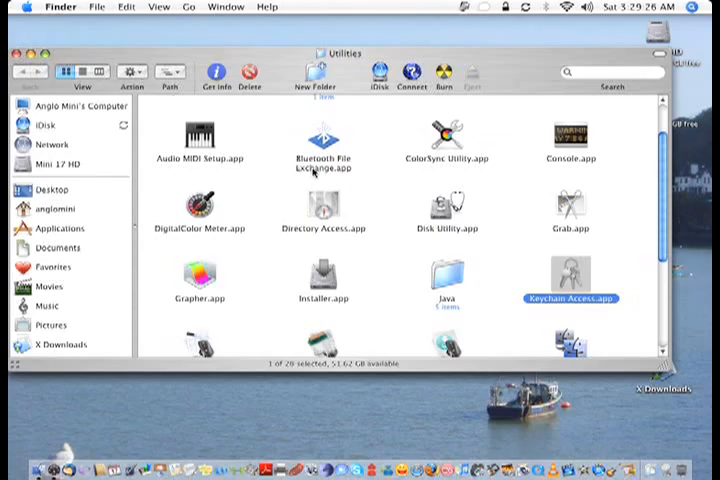
{"action": "scroll", "scroll_direction": "down", "scroll_amount": 3}
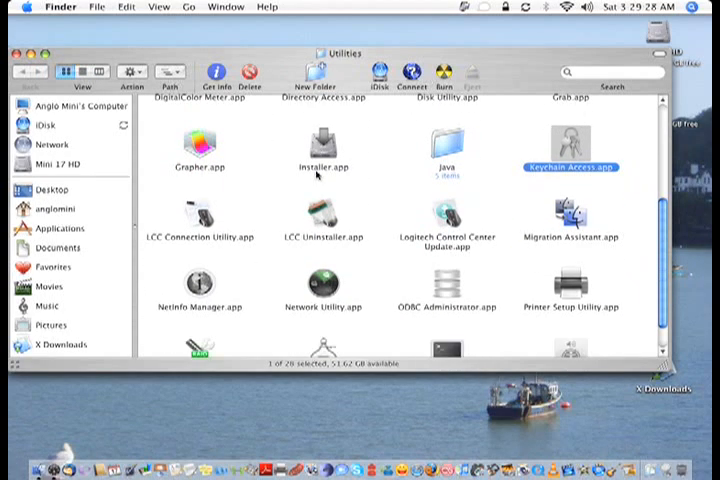
{"action": "scroll", "scroll_direction": "down", "scroll_amount": 3}
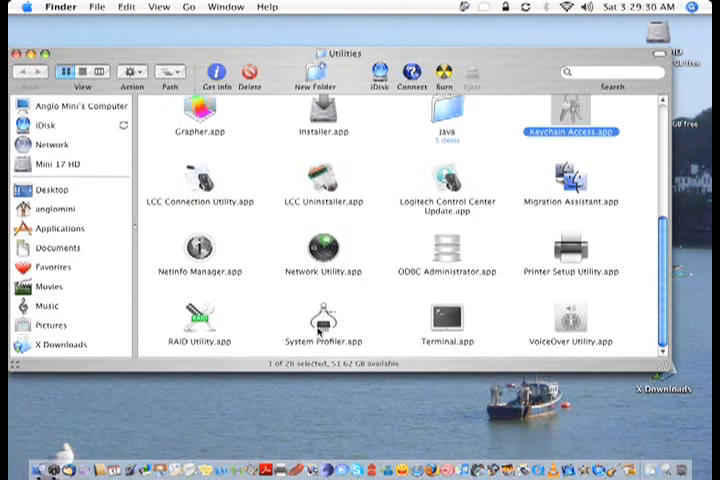
{"action": "double_click", "coordinate": [322, 318]}
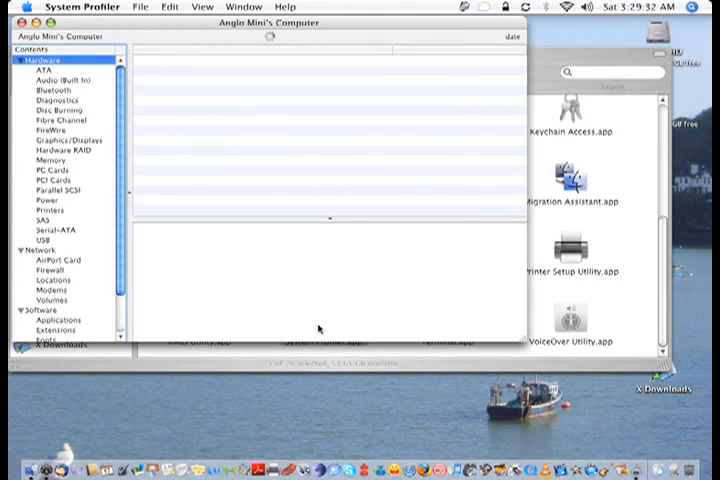
Step: Select Hardware in the Contents list to view the Mac mini's Hardware Overview
{"action": "left_click", "coordinate": [48, 60]}
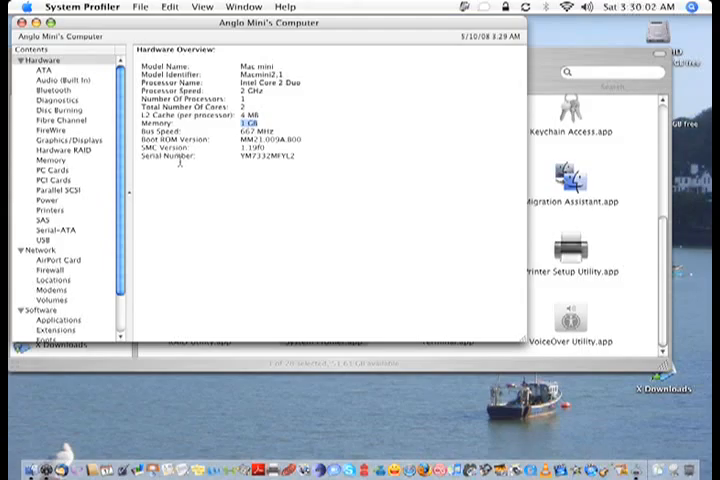
{"action": "mouse_move", "coordinate": [180, 163]}
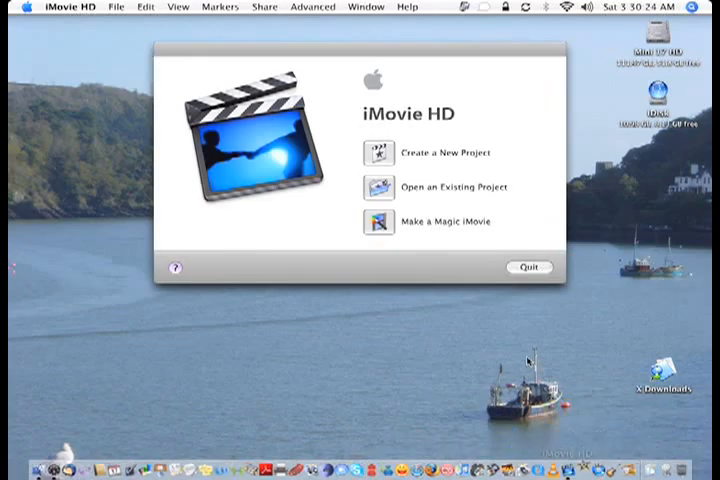
{"action": "mouse_move", "coordinate": [396, 332]}
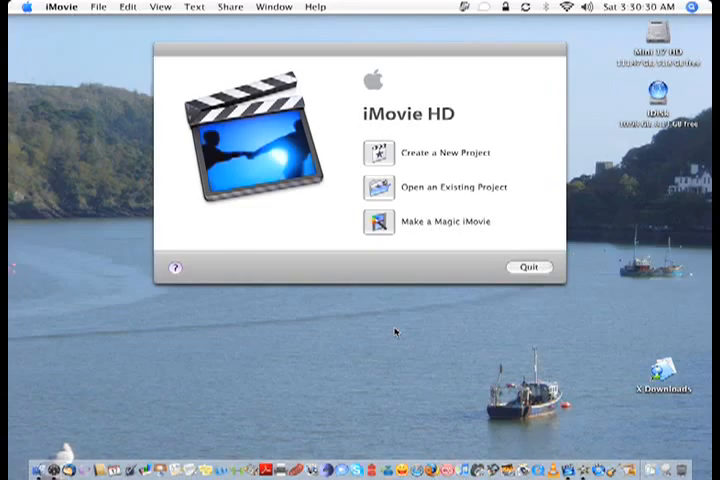
{"action": "mouse_move", "coordinate": [341, 362]}
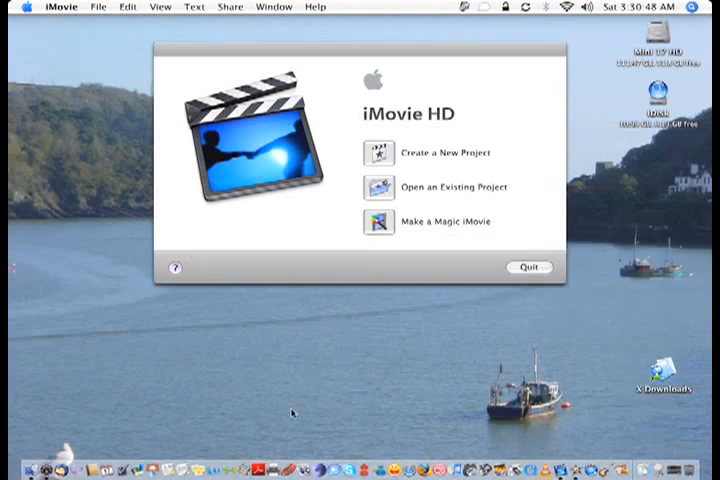
{"action": "mouse_move", "coordinate": [305, 322]}
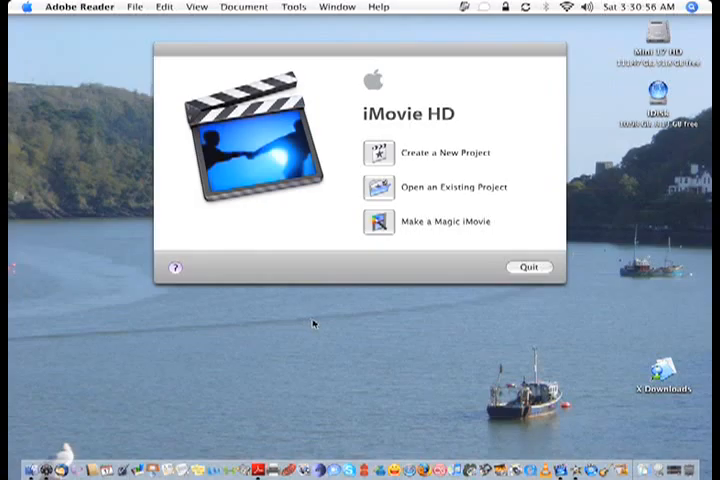
{"action": "mouse_move", "coordinate": [308, 327]}
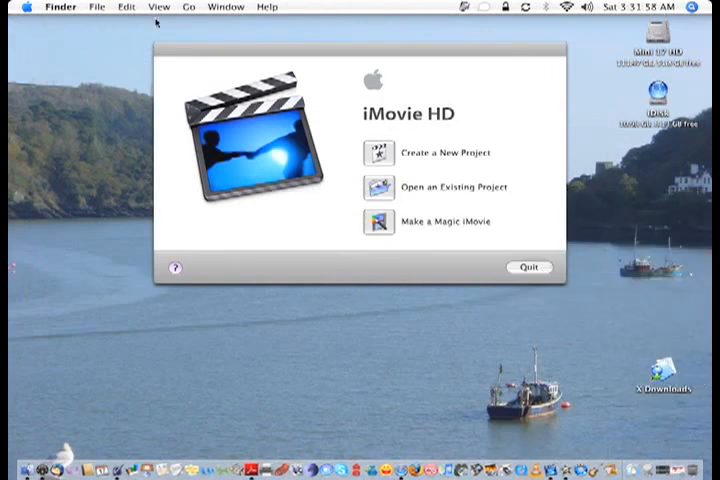
Step: Launch Activity Monitor.app from the Utilities folder
{"action": "left_click", "coordinate": [181, 7]}
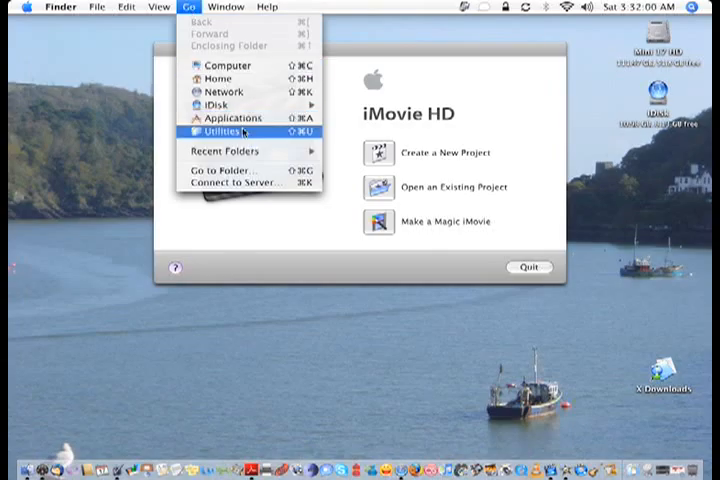
{"action": "left_click", "coordinate": [221, 131]}
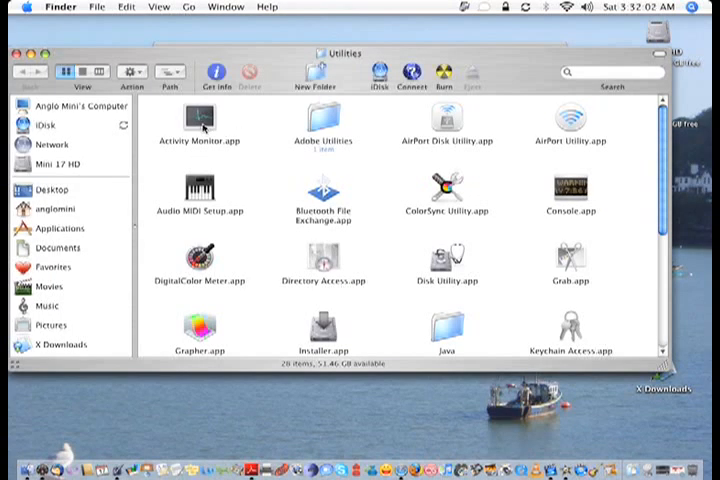
{"action": "left_click", "coordinate": [200, 120]}
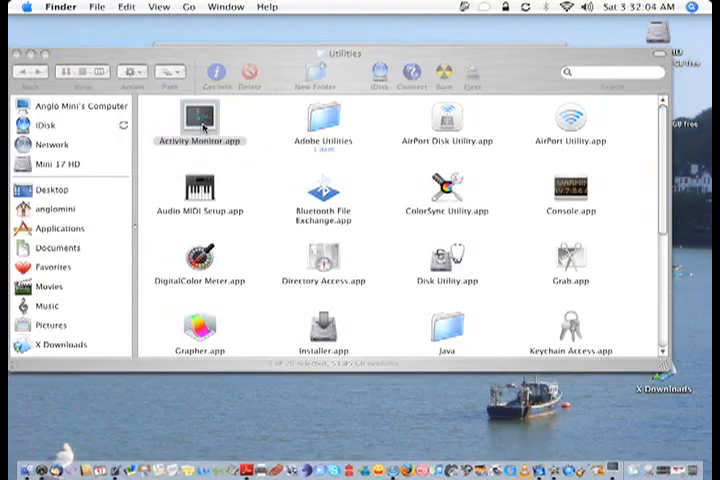
{"action": "double_click", "coordinate": [200, 120]}
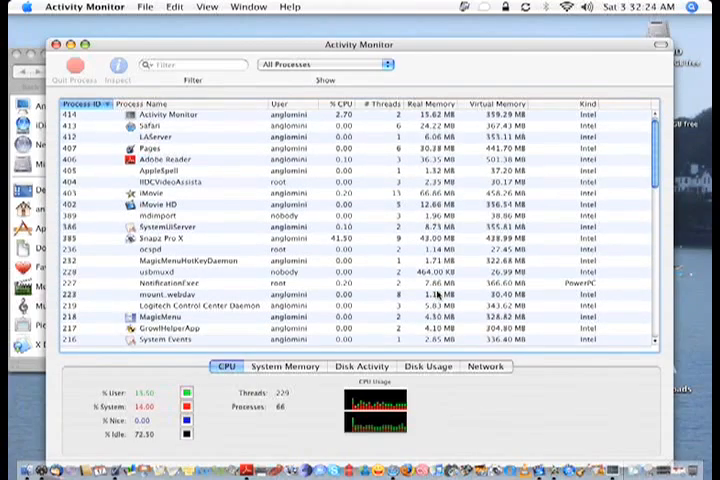
Step: Scroll through the list of running processes
{"action": "scroll", "scroll_direction": "down", "scroll_amount": 3}
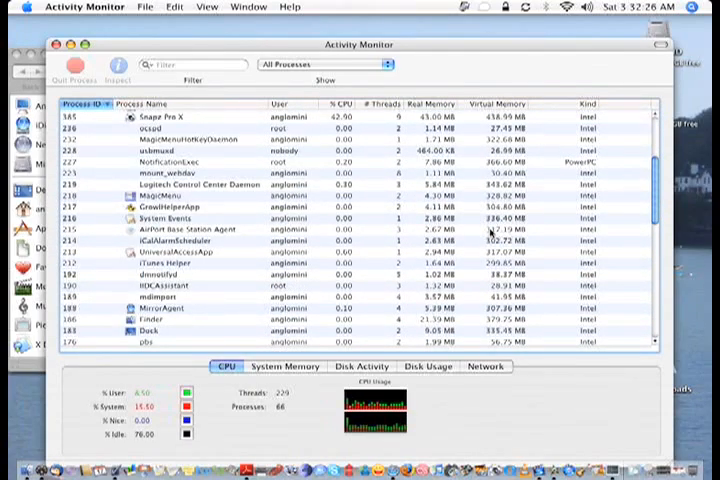
{"action": "scroll", "scroll_direction": "up", "scroll_amount": 3}
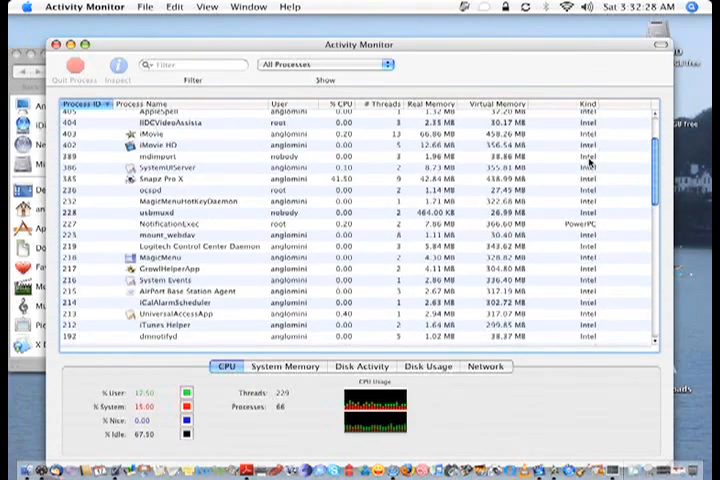
{"action": "scroll", "scroll_direction": "down", "scroll_amount": 3}
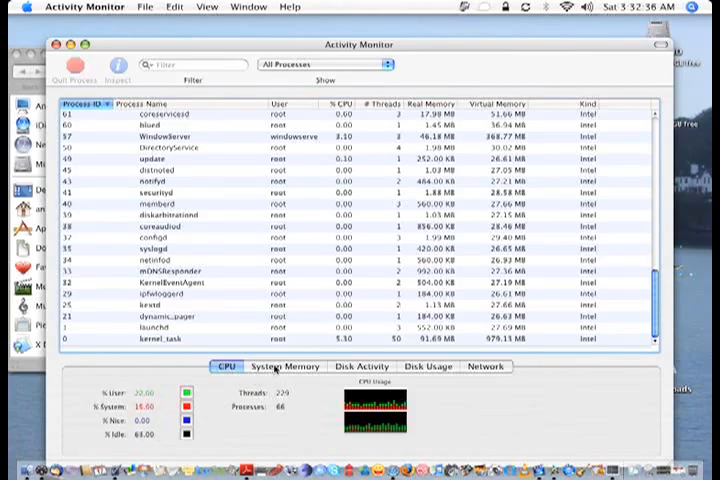
Step: View System Memory, Disk Activity and Mini 17 HD Disk Usage, then return to System Memory
{"action": "left_click", "coordinate": [284, 367]}
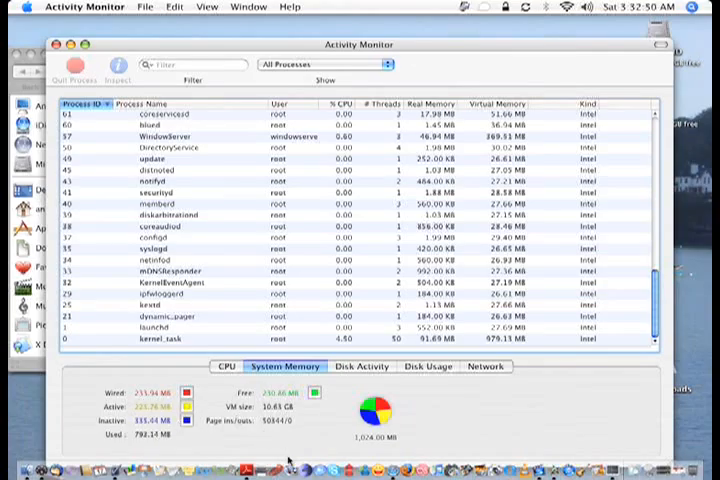
{"action": "left_click", "coordinate": [362, 367]}
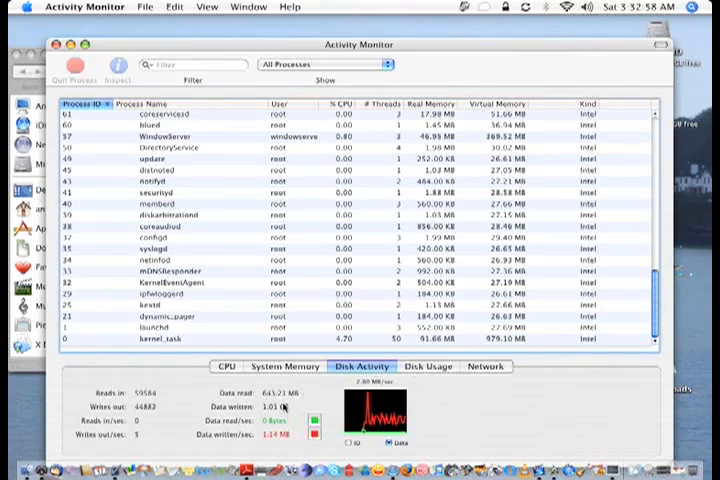
{"action": "left_click", "coordinate": [428, 366]}
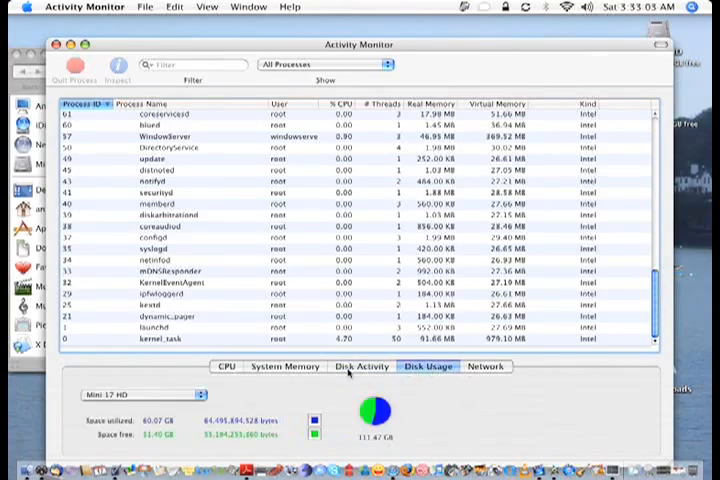
{"action": "left_click", "coordinate": [285, 366]}
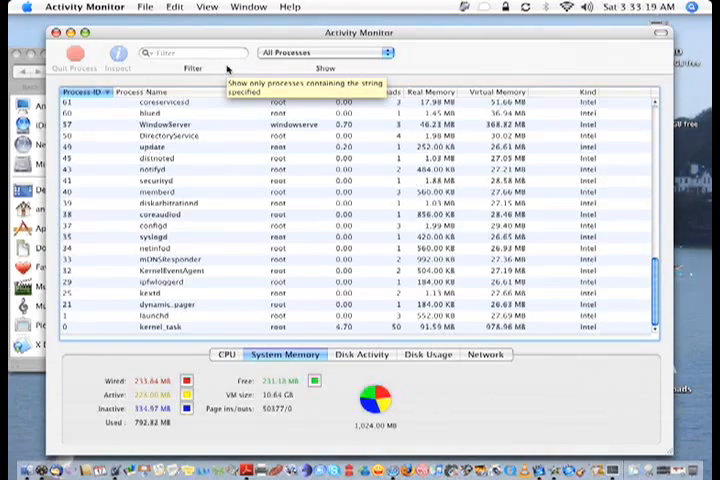
{"action": "left_click", "coordinate": [85, 7]}
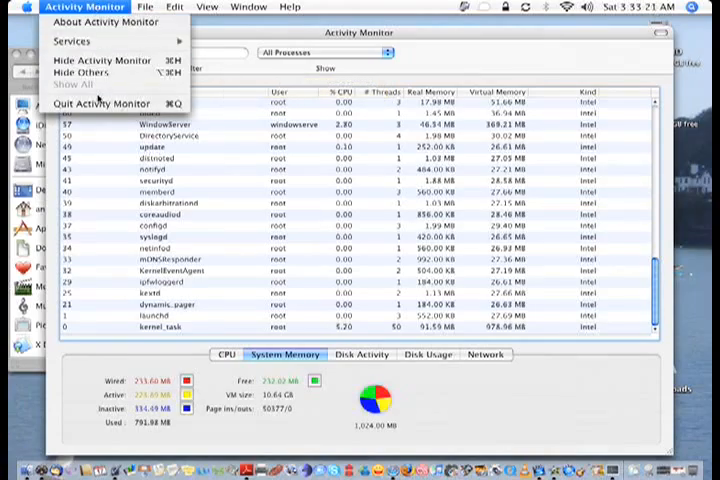
{"action": "mouse_move", "coordinate": [100, 103]}
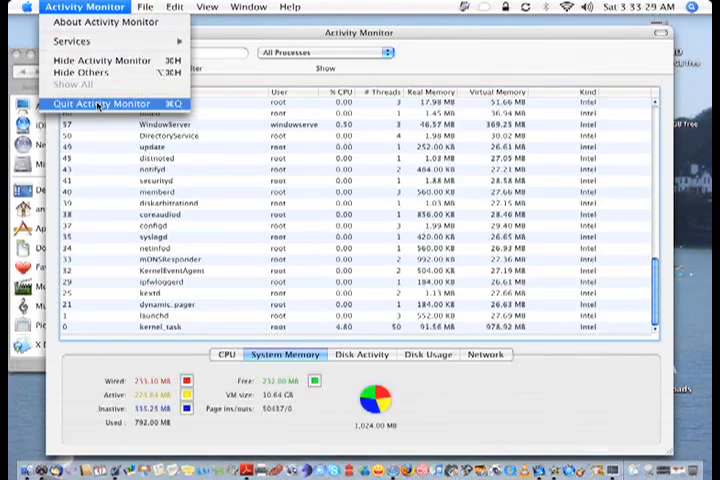
Step: Quit Activity Monitor, then launch TechTool Deluxe from the Applications folder
{"action": "left_click", "coordinate": [104, 103]}
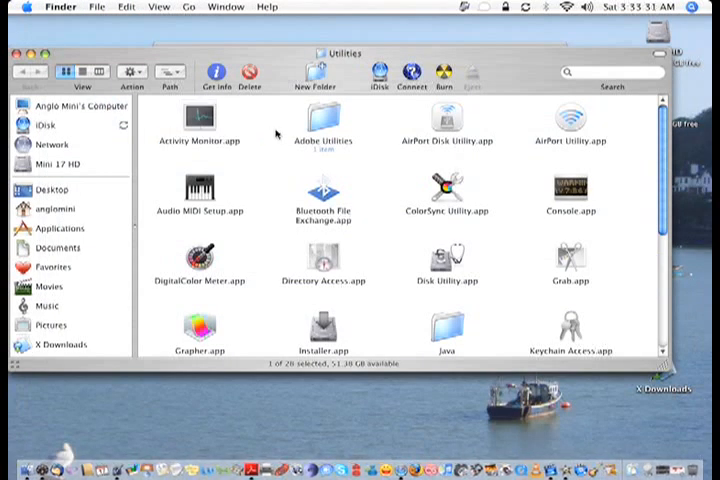
{"action": "left_click", "coordinate": [60, 228]}
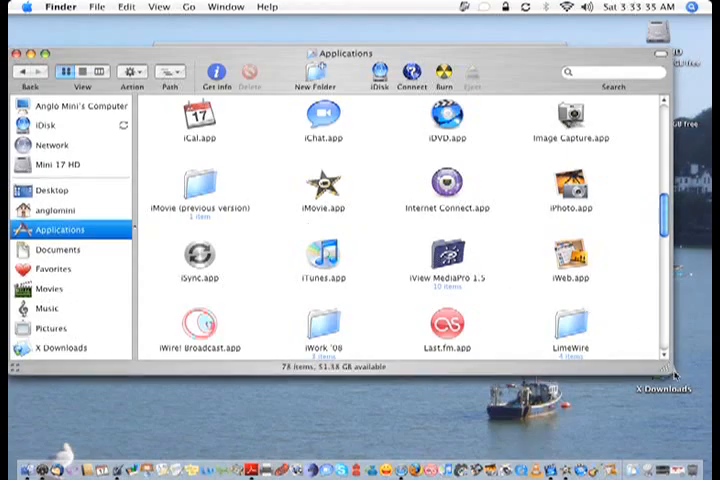
{"action": "scroll", "scroll_direction": "down", "scroll_amount": 3}
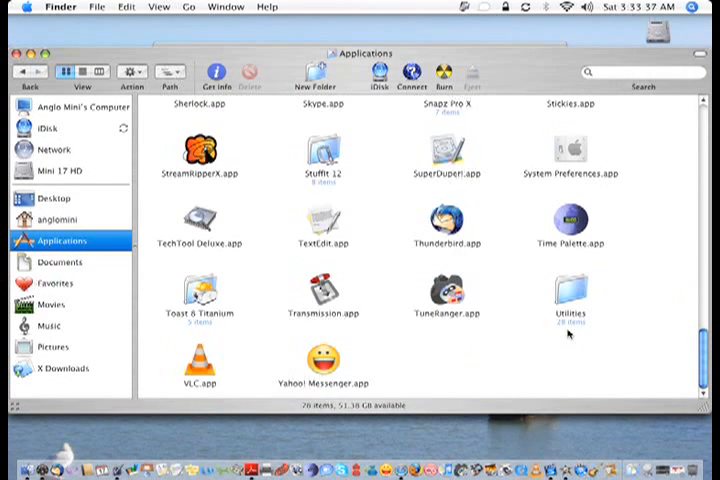
{"action": "left_click", "coordinate": [199, 218]}
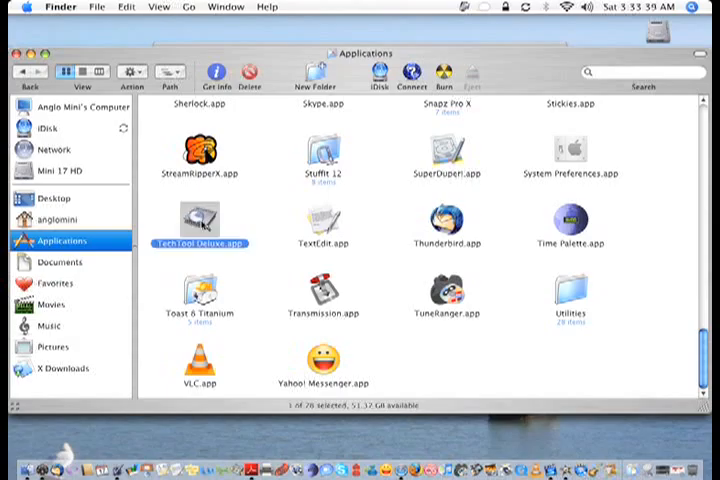
{"action": "double_click", "coordinate": [199, 219]}
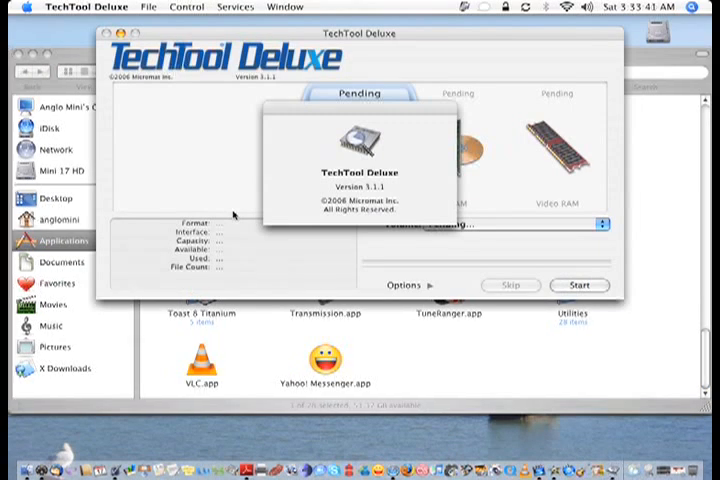
Step: Dismiss the TechTool Deluxe splash screen and authenticate with the administrator password
{"action": "left_click", "coordinate": [578, 285]}
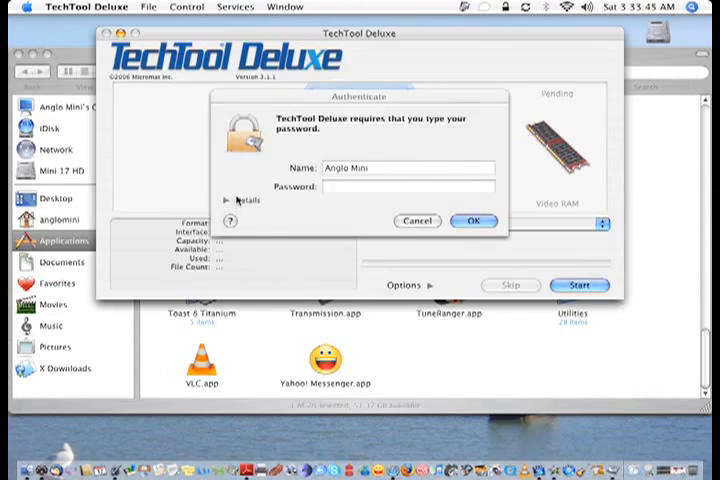
{"action": "type", "text": "••"}
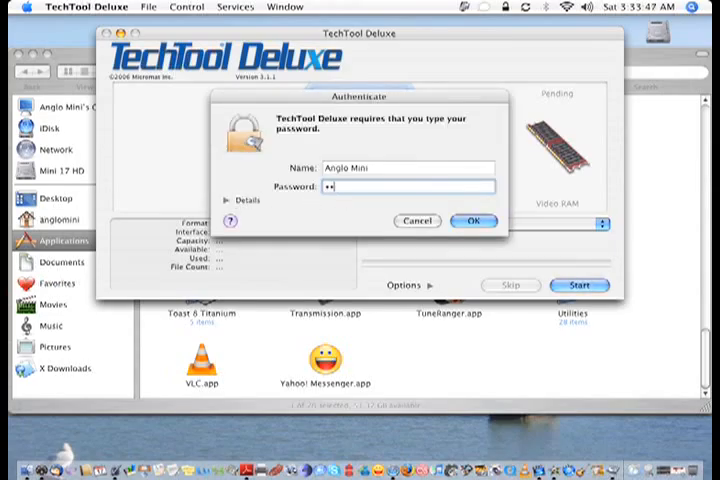
{"action": "left_click", "coordinate": [473, 221]}
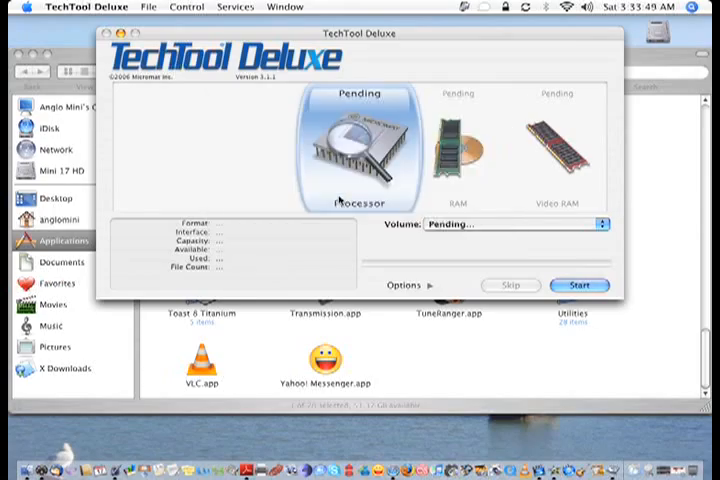
Step: Expand Options to list processor, RAM, drive and volume tests for Mini 17 HD
{"action": "left_click", "coordinate": [580, 285]}
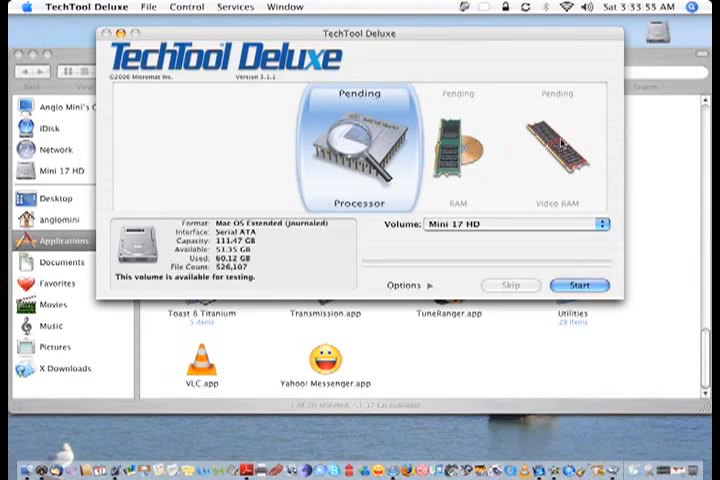
{"action": "mouse_move", "coordinate": [550, 210]}
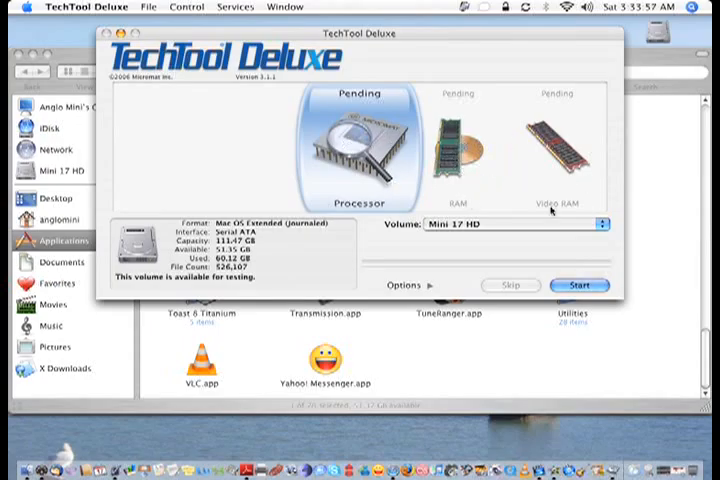
{"action": "left_click", "coordinate": [73, 7]}
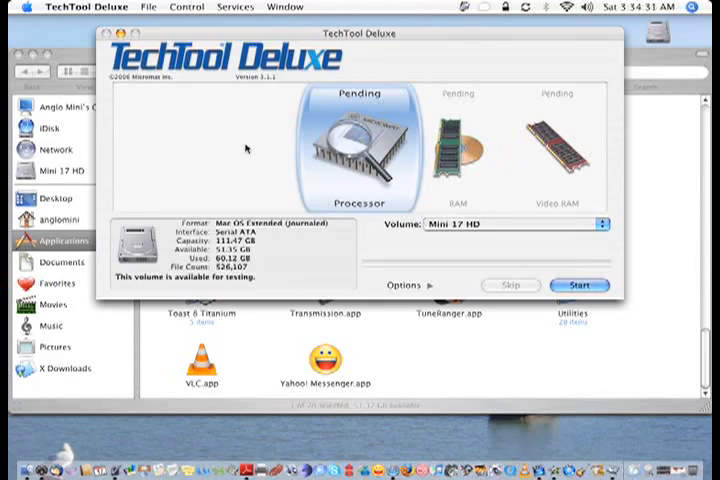
{"action": "mouse_move", "coordinate": [428, 290]}
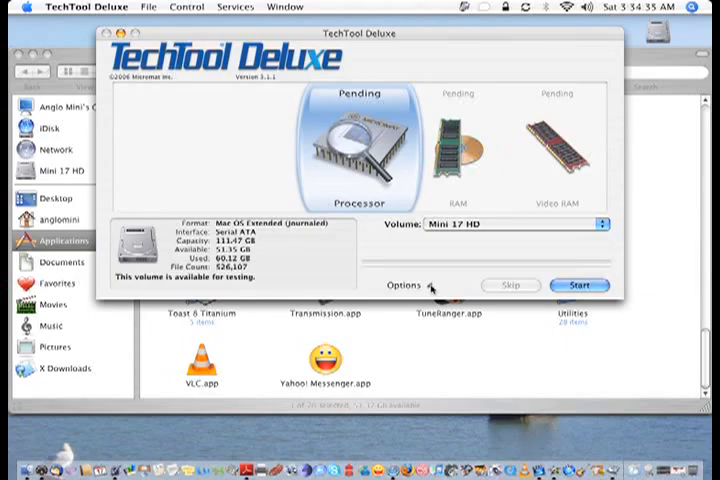
{"action": "left_click", "coordinate": [404, 285]}
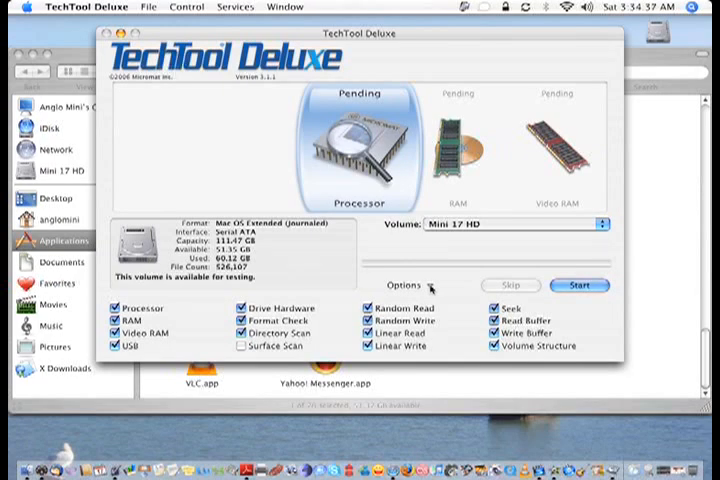